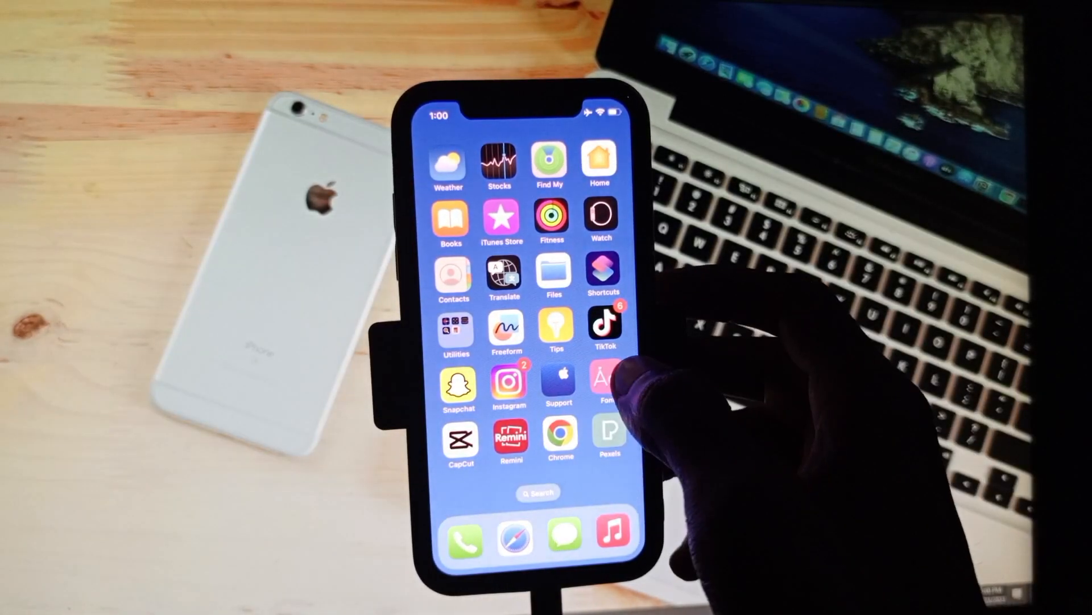
# - Launch Instagram from the home screen and go to your own profile
pyautogui.click(604, 380)
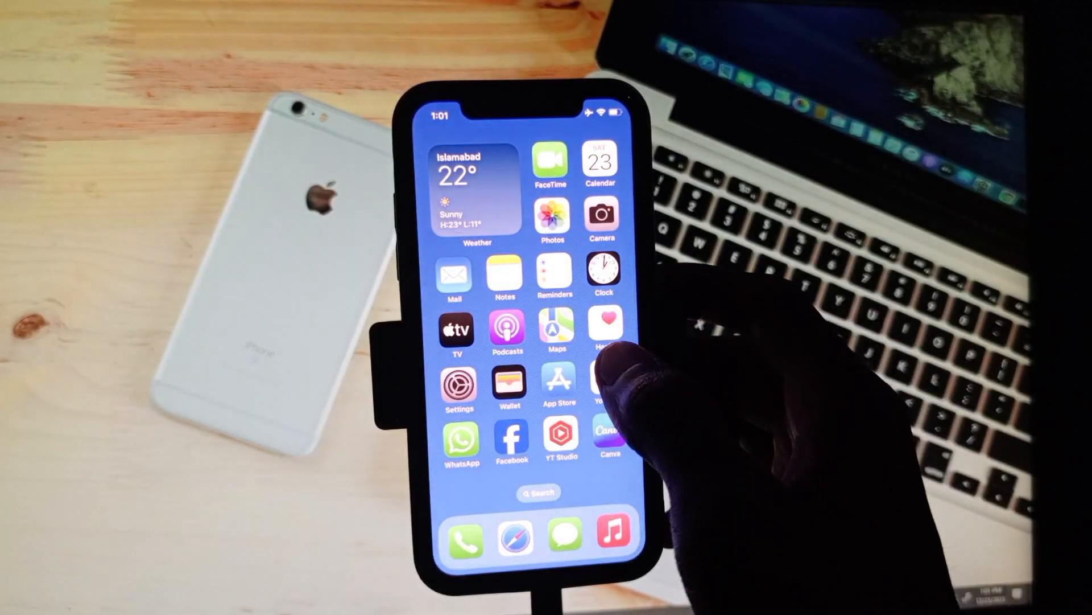
pyautogui.hscroll(-3)
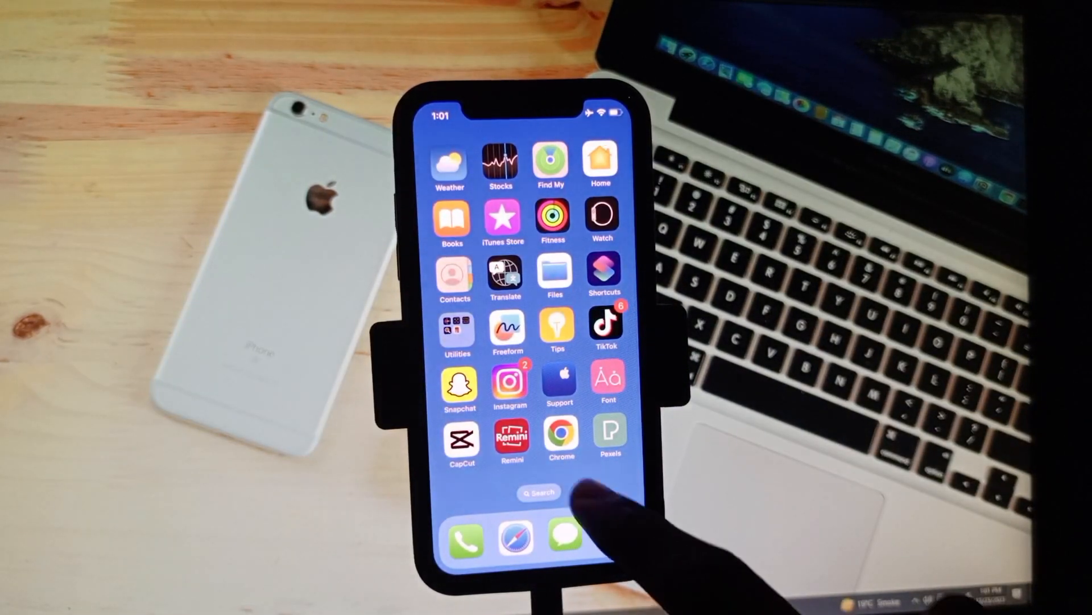
pyautogui.click(510, 383)
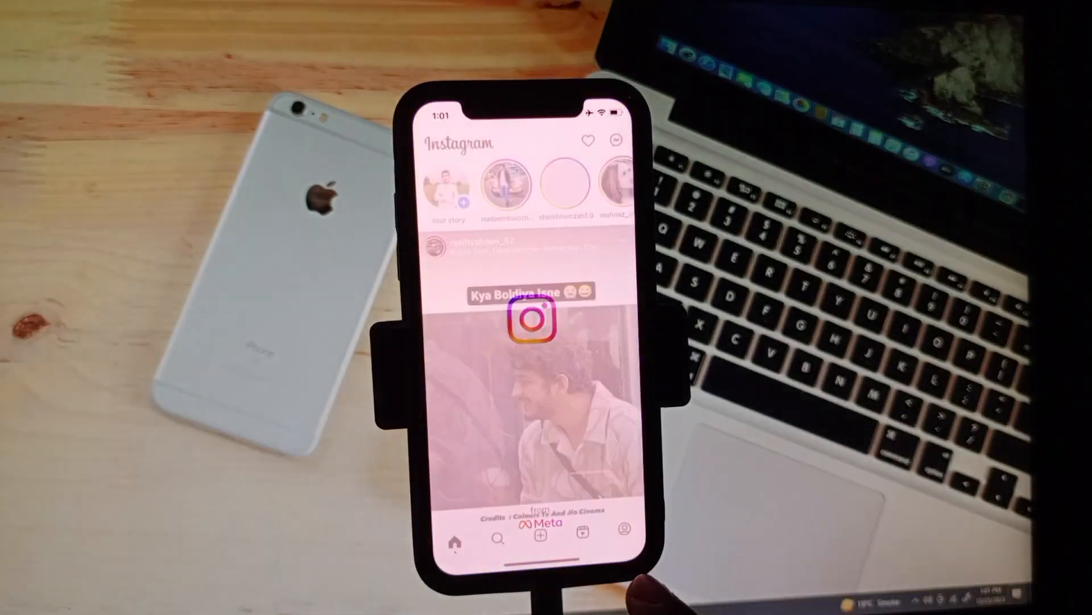
pyautogui.click(625, 527)
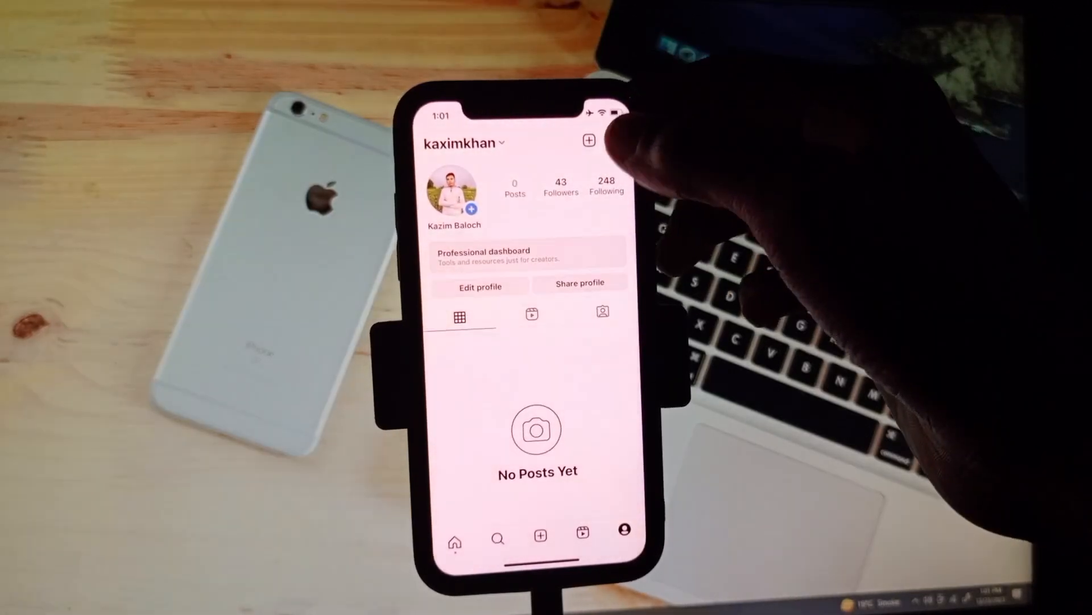
# - Reach Settings and privacy from the profile's hamburger menu
pyautogui.click(613, 139)
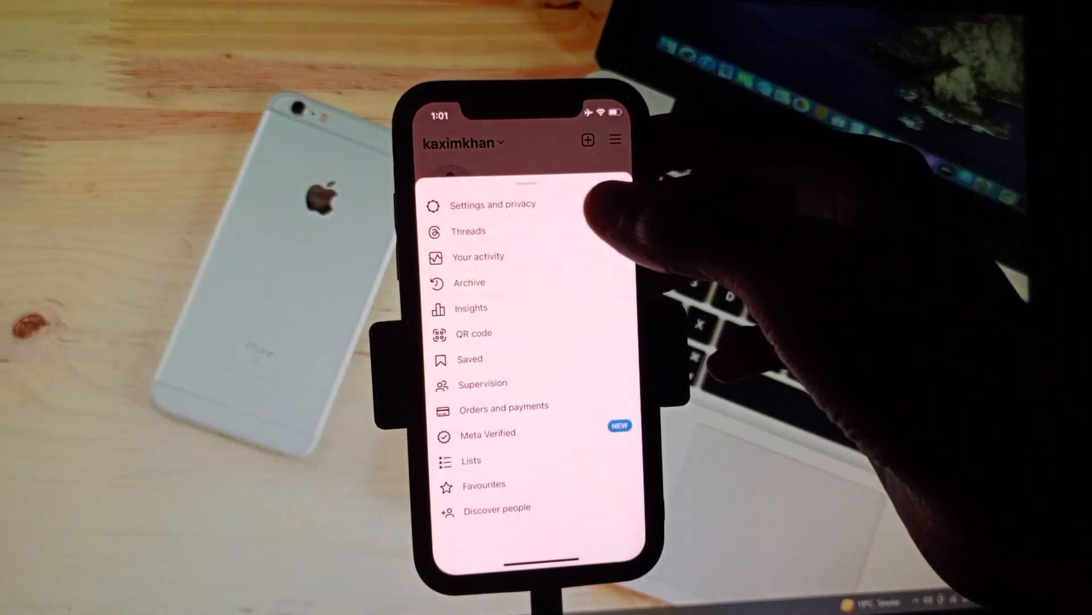
pyautogui.click(494, 204)
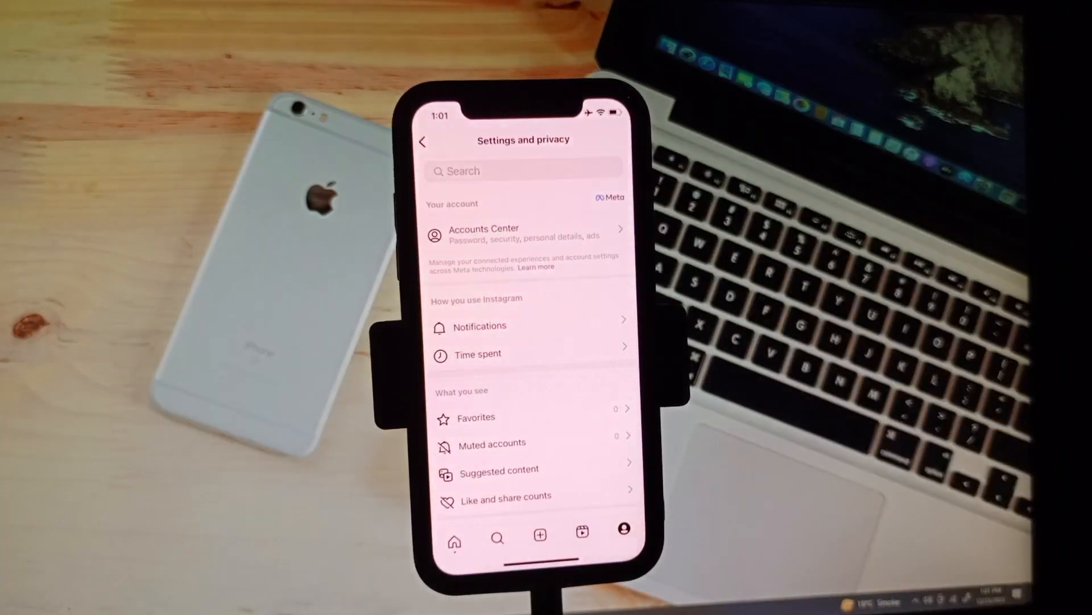
# - Enter the Accounts Centre and scroll to its Account settings section
pyautogui.scroll(-3)
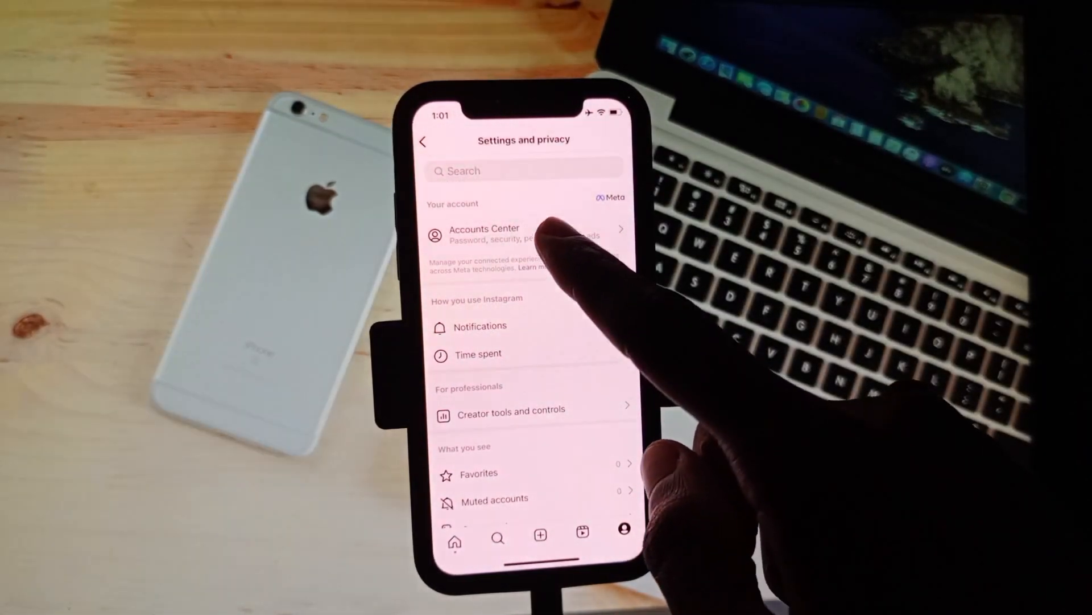
pyautogui.click(482, 235)
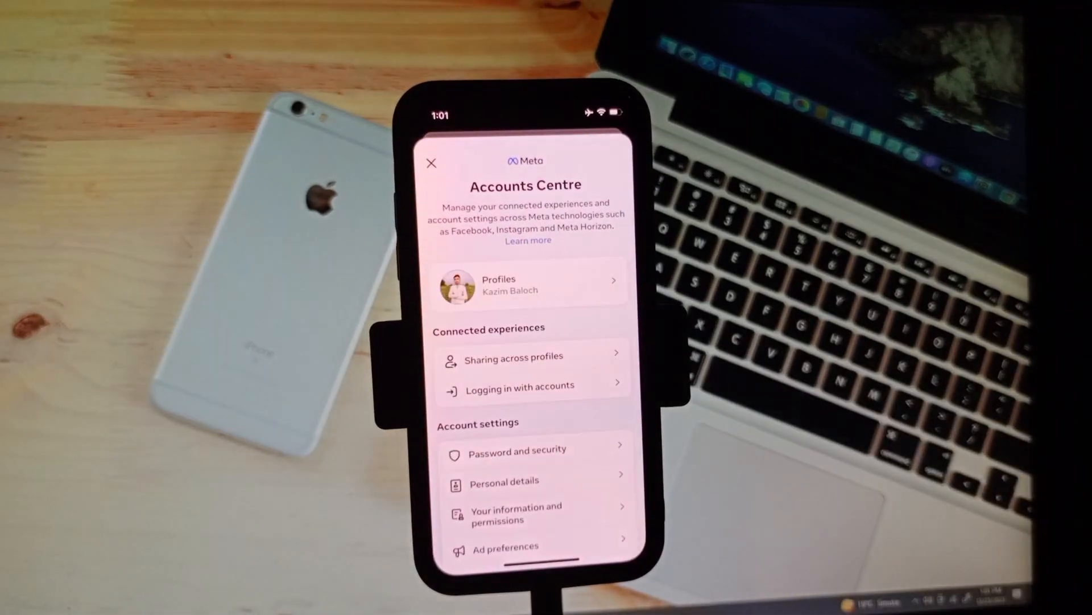
pyautogui.scroll(-3)
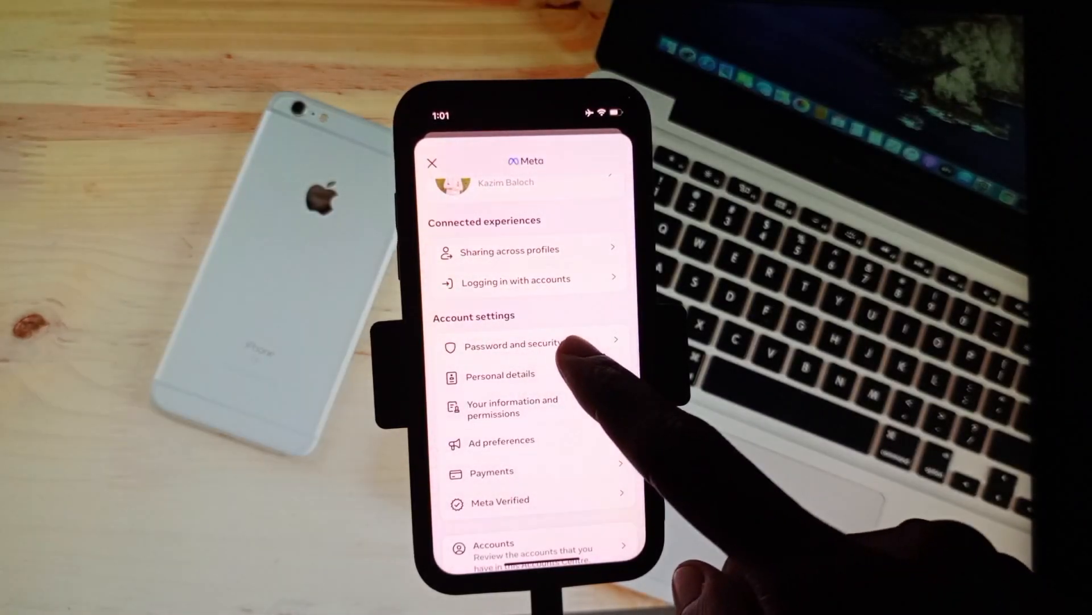
# - Go through Password and security to the Where you're logged in page
pyautogui.click(516, 344)
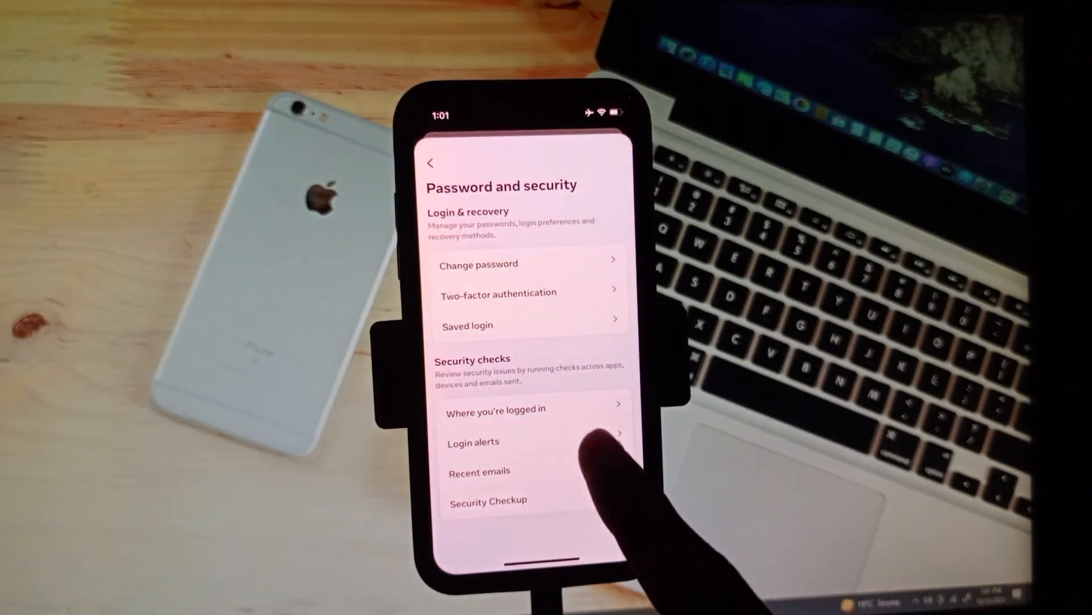
pyautogui.click(495, 409)
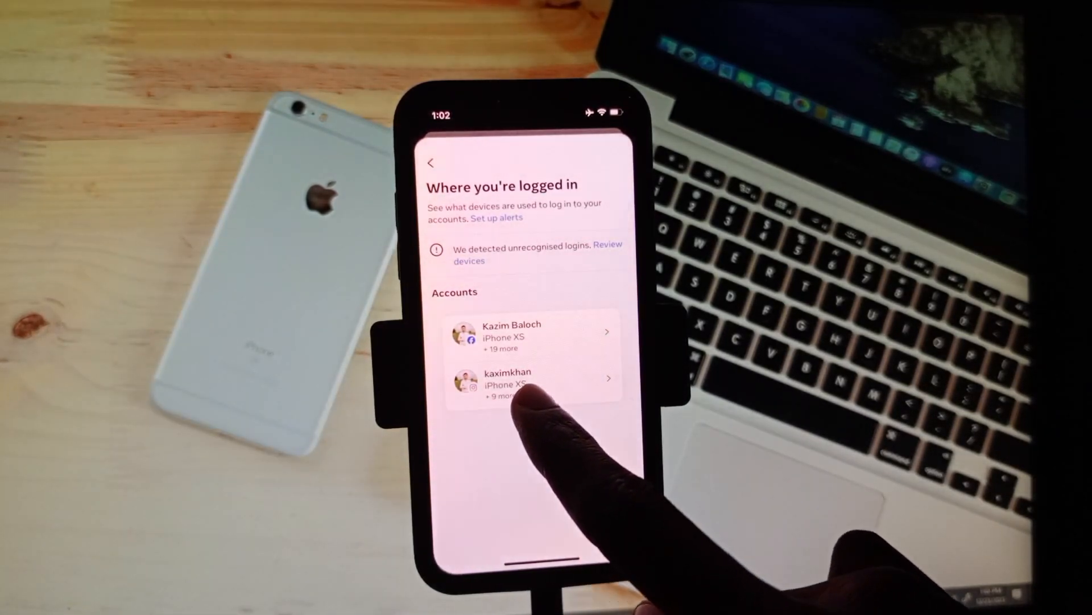
pyautogui.click(532, 378)
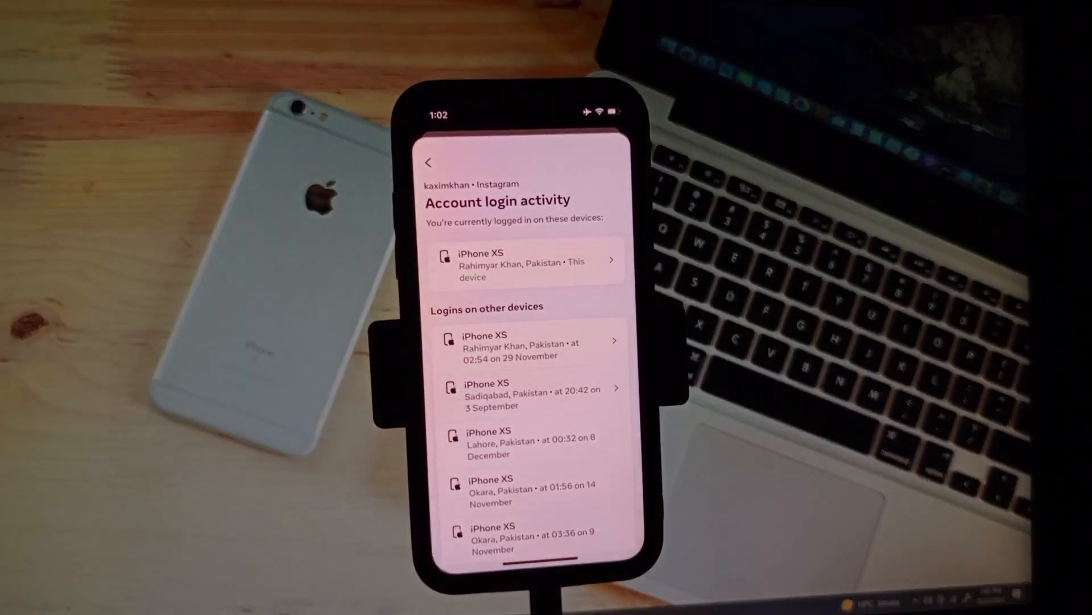
pyautogui.scroll(-3)
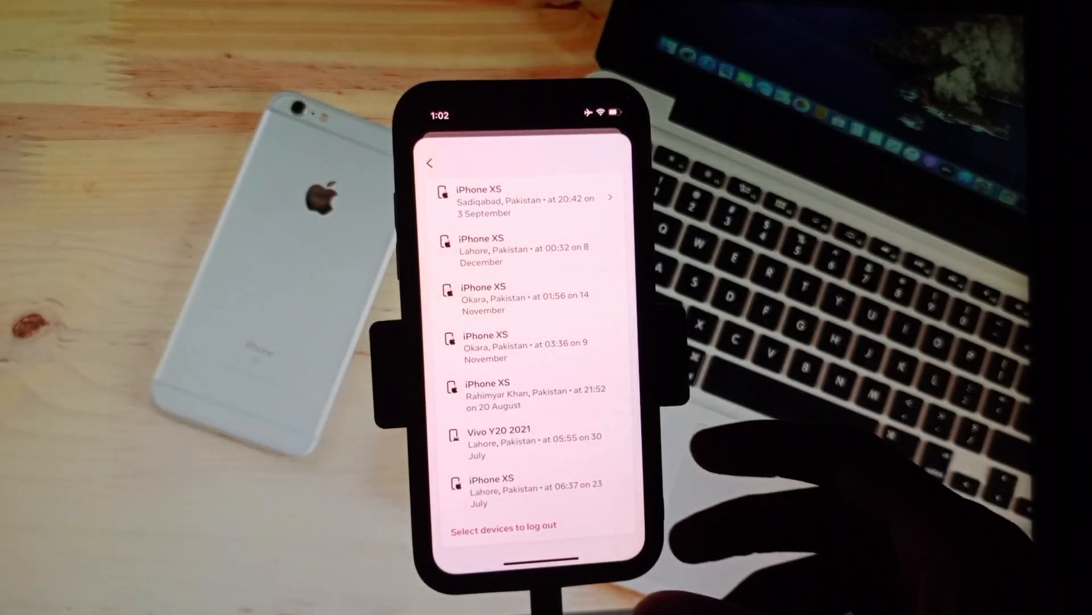
pyautogui.click(430, 163)
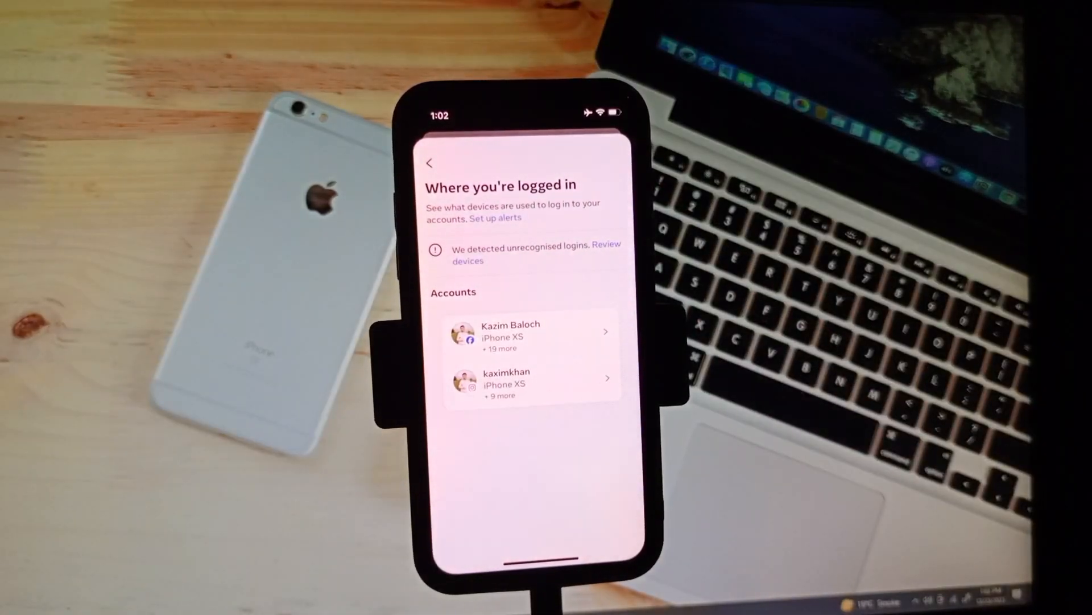